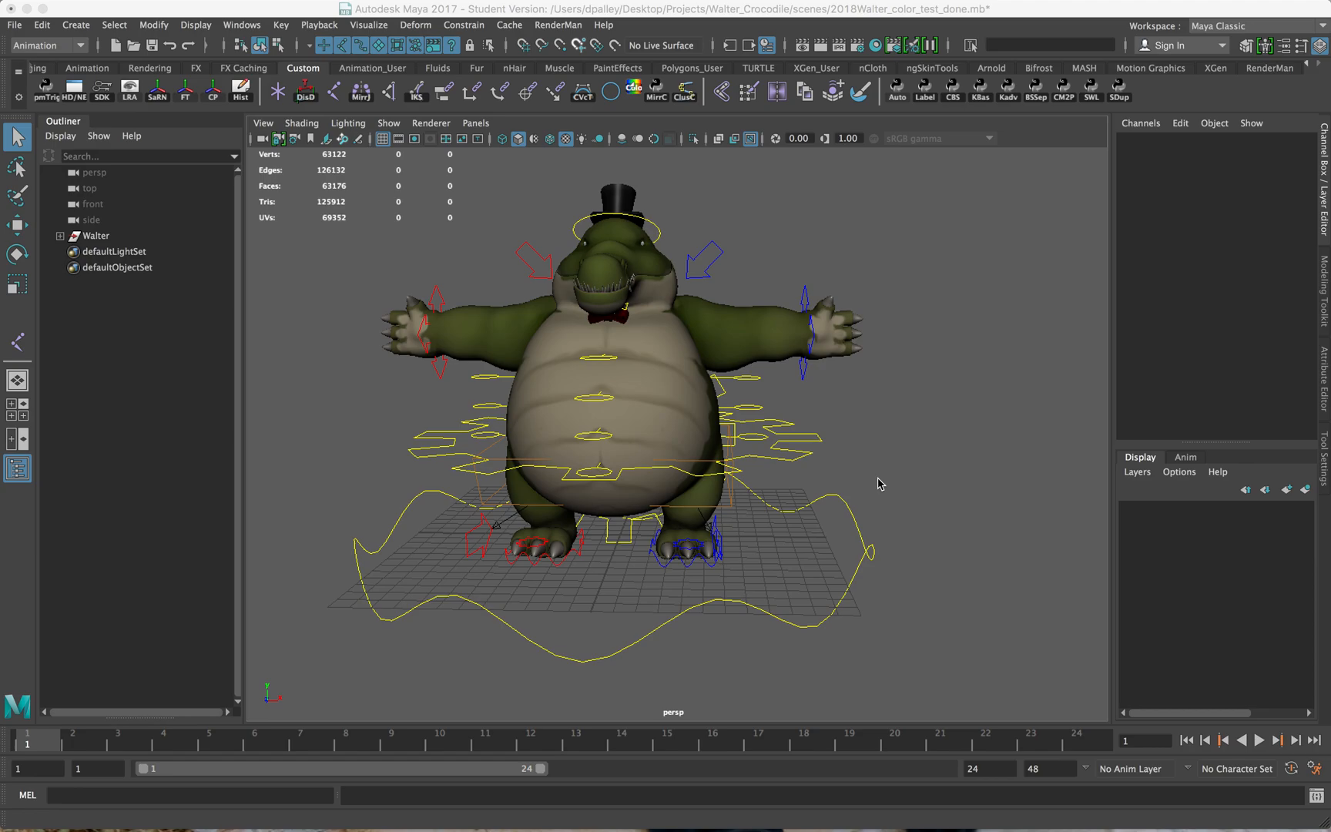
pyautogui.moveTo(702, 497)
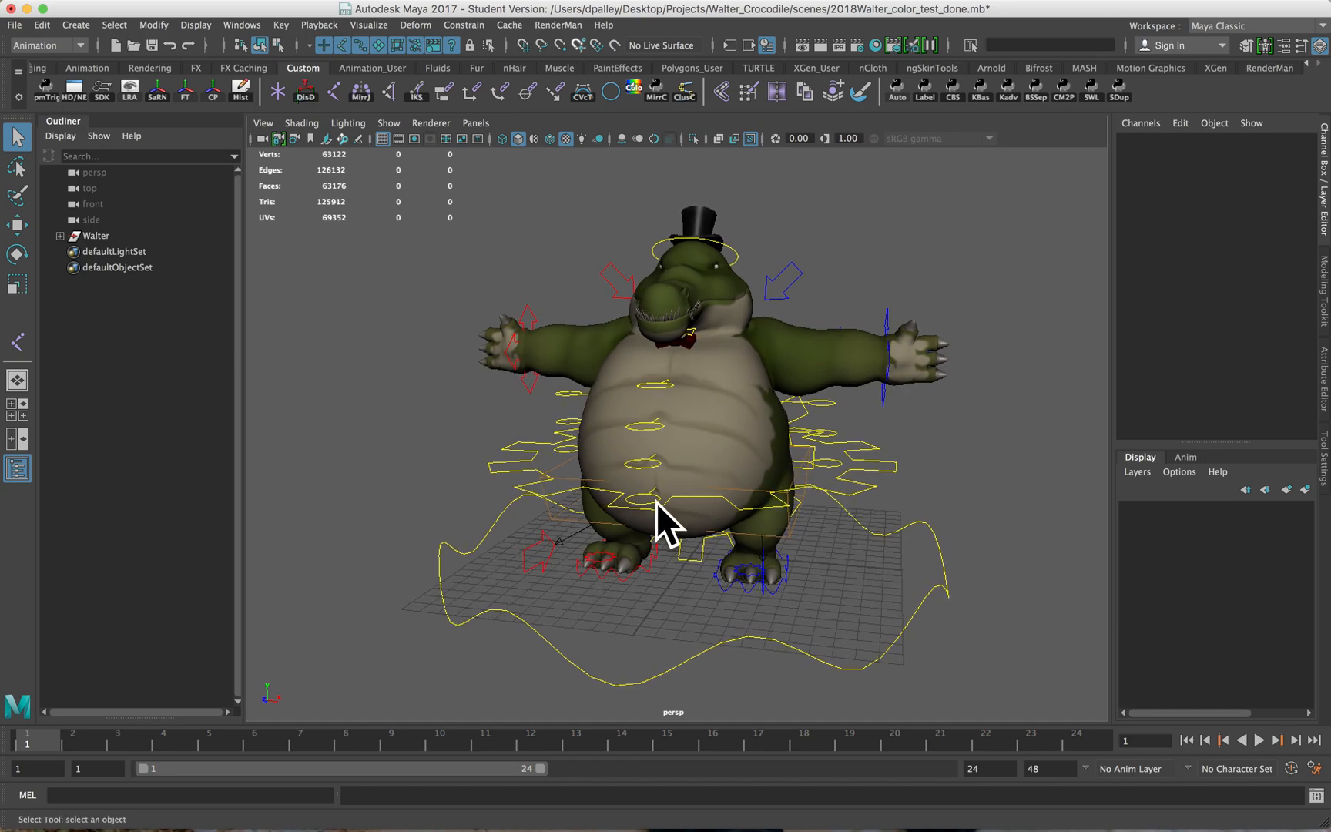
pyautogui.moveTo(703, 416)
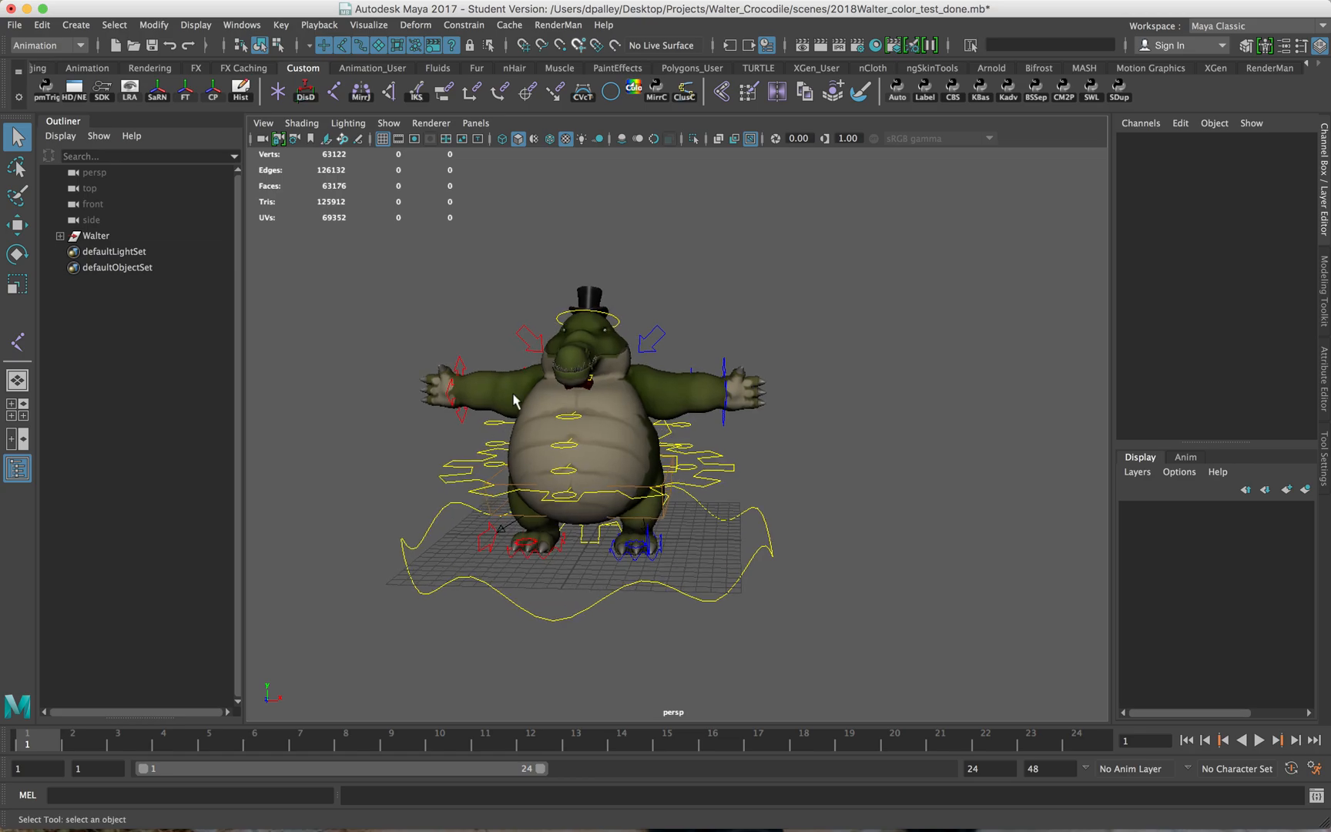
pyautogui.moveTo(640, 469)
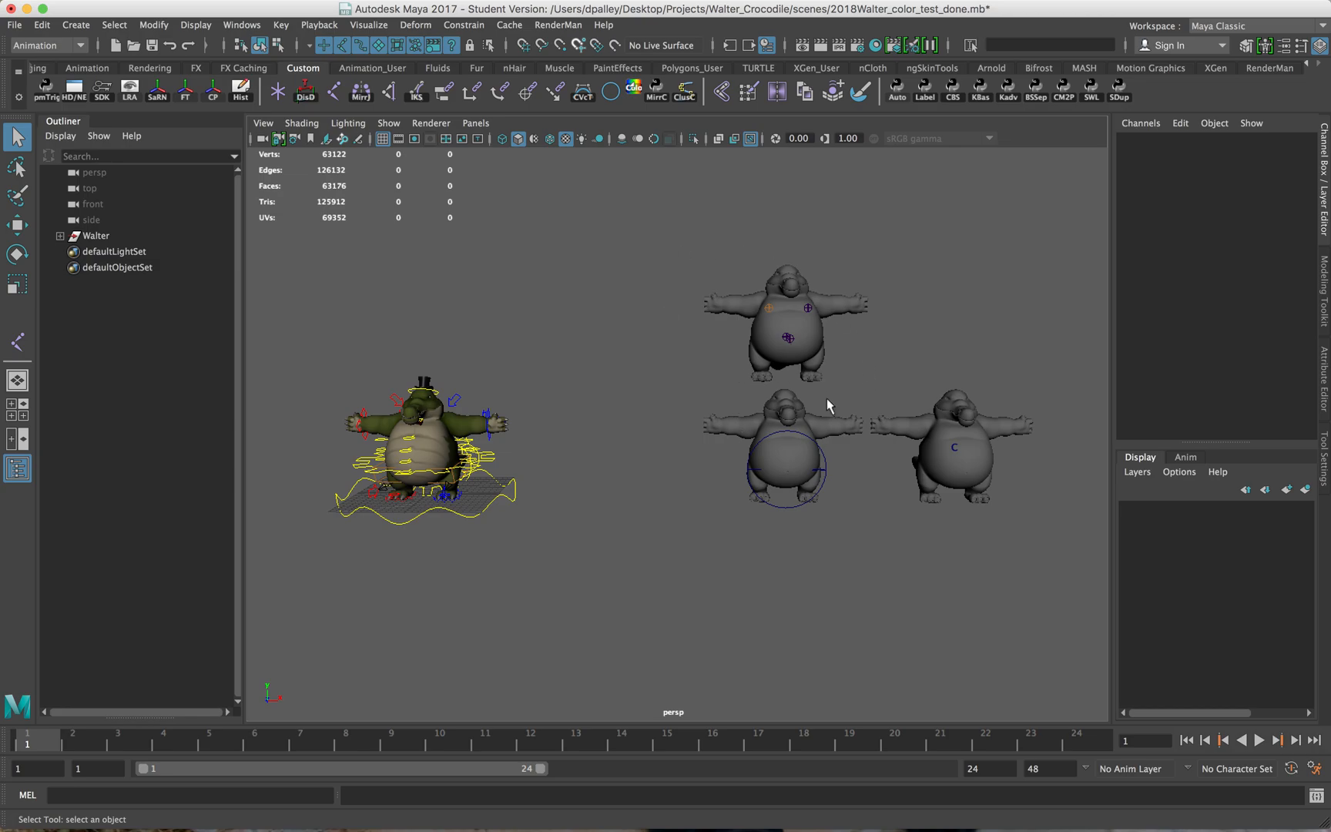
pyautogui.moveTo(774, 426)
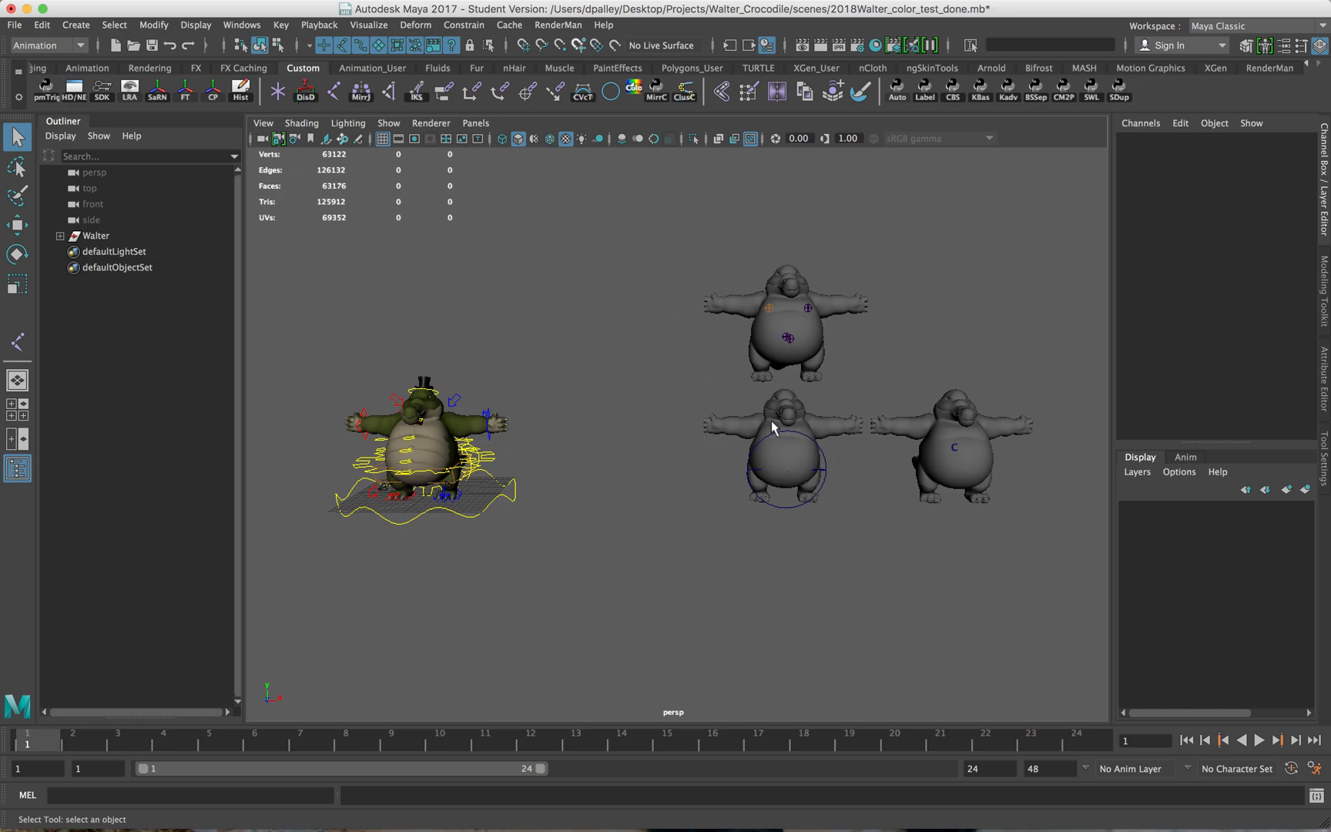
pyautogui.moveTo(745, 475)
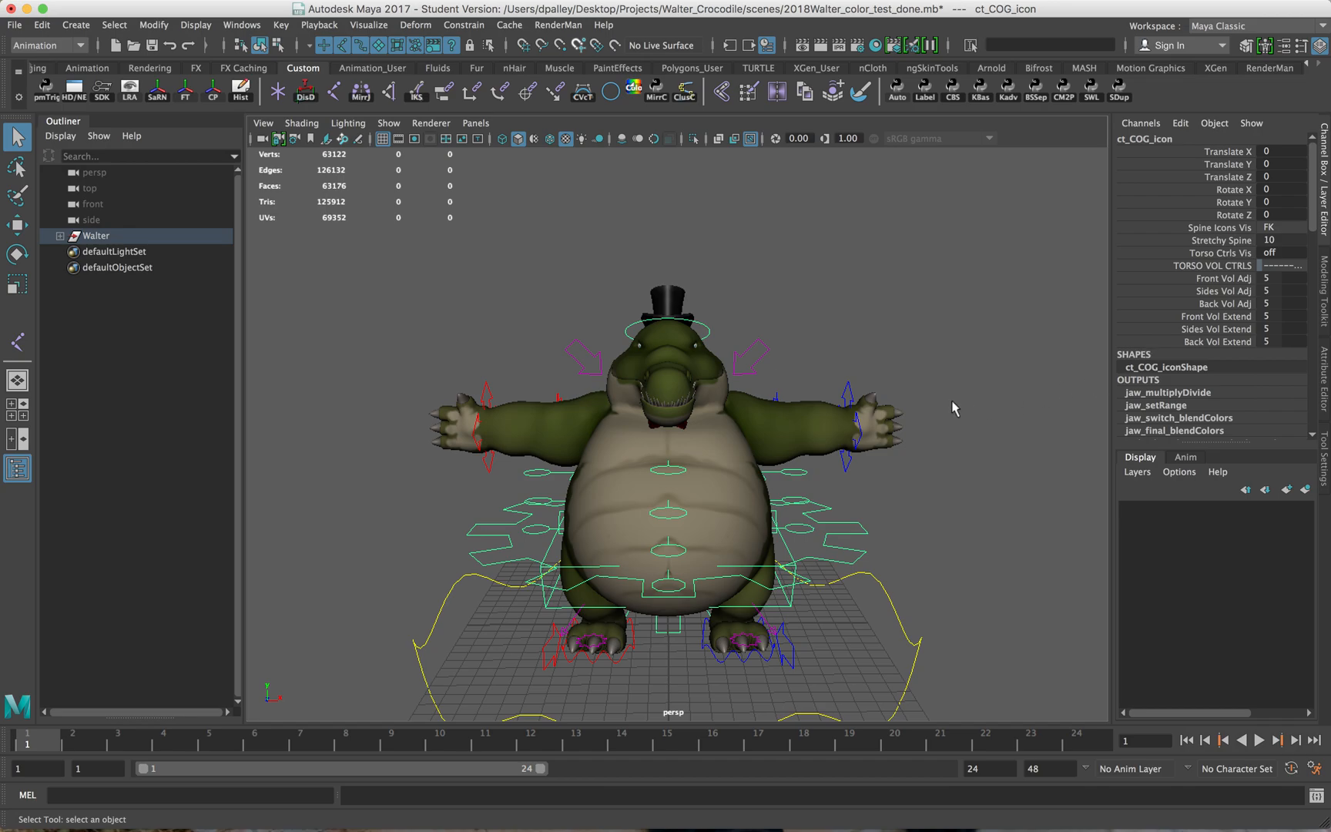
pyautogui.moveTo(1243, 253)
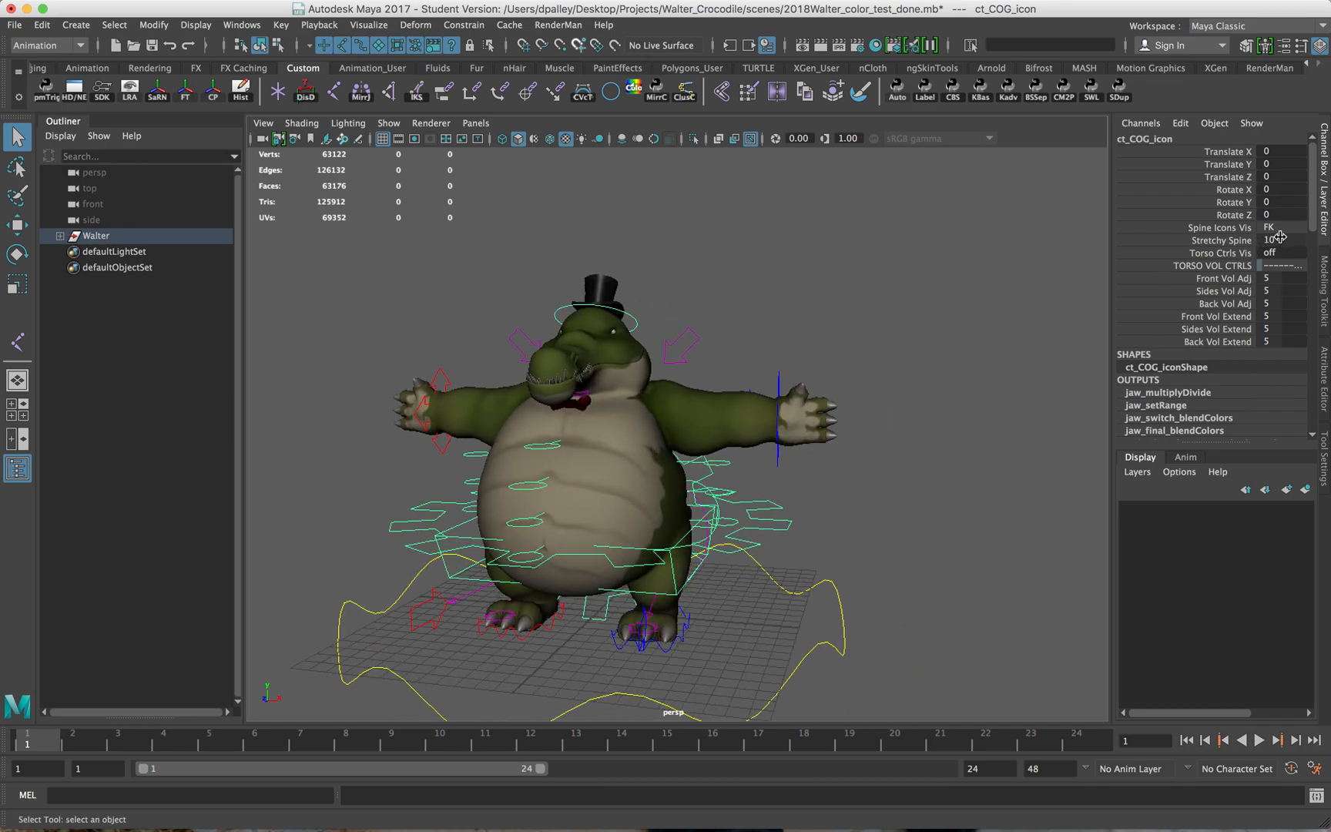
# Select the Walter_master_icon control to expose its character visibility attributes.
pyautogui.click(1284, 227)
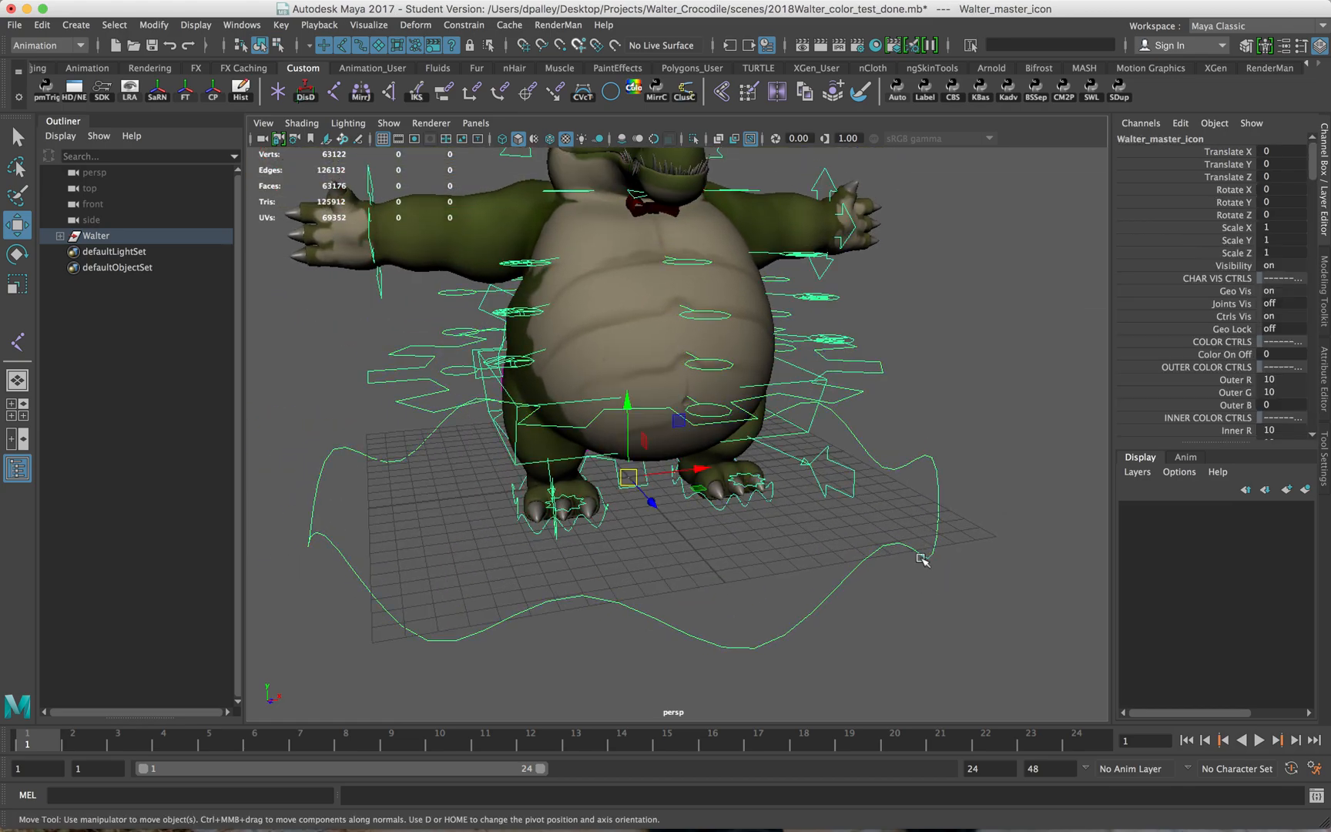
pyautogui.moveTo(796, 463)
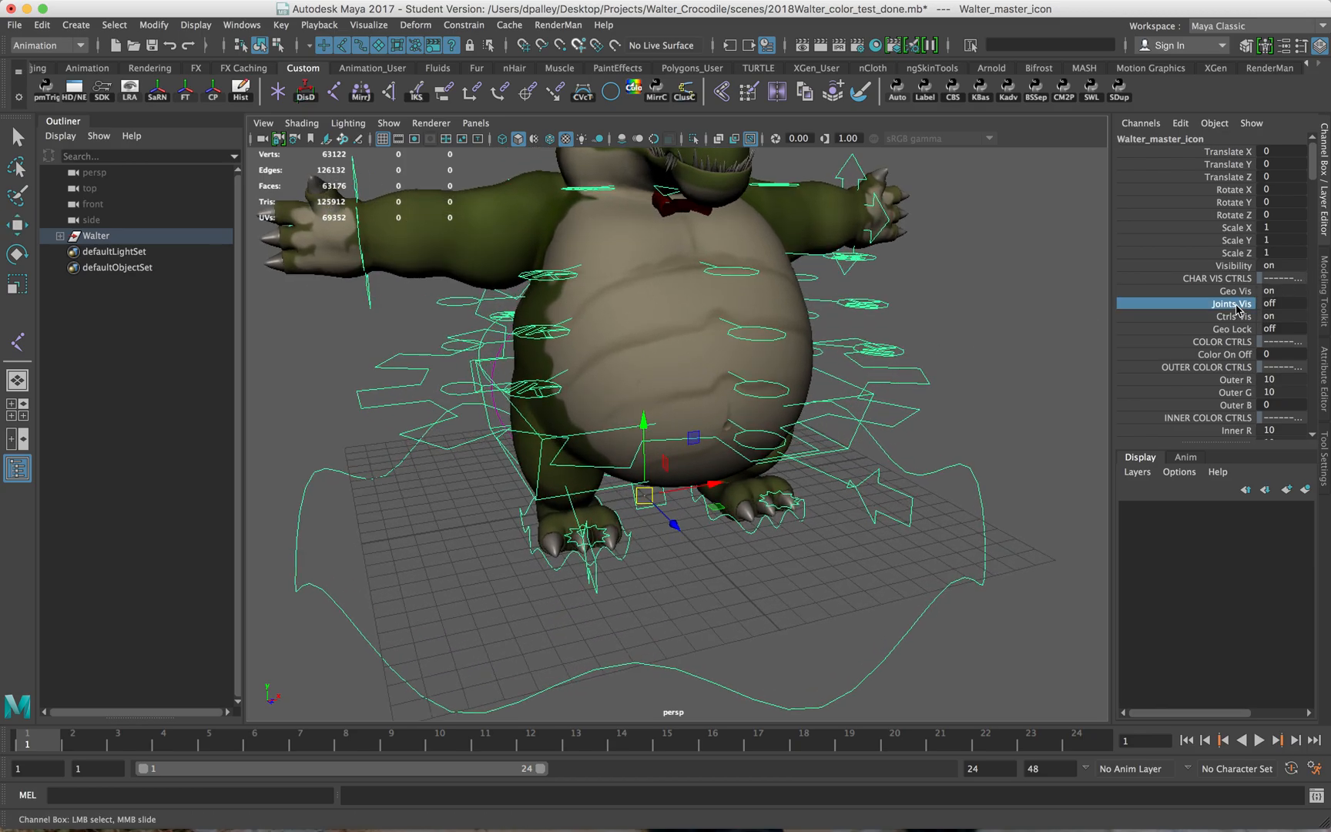
# Switch Joints Vis on for the master icon, then select the ct_COG_icon control.
pyautogui.click(1269, 302)
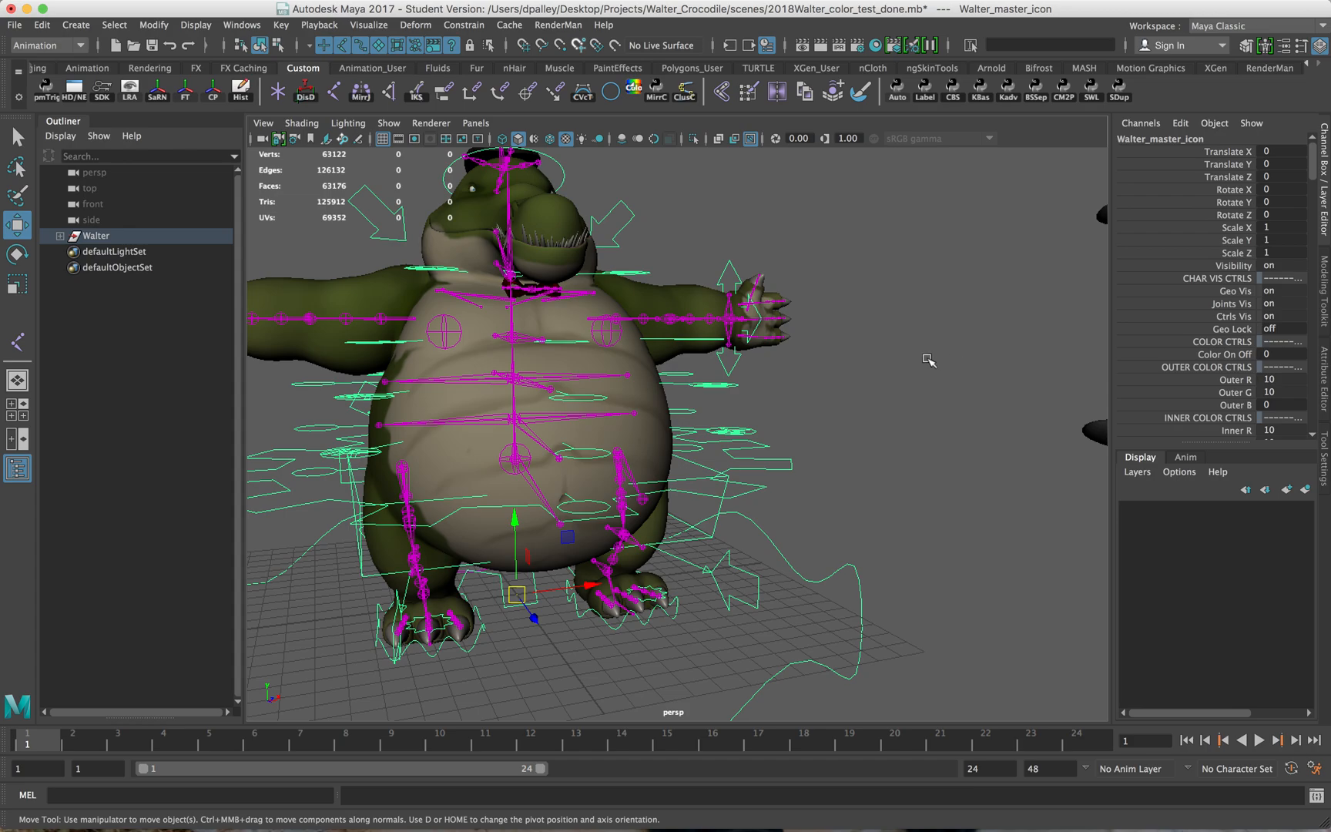
pyautogui.click(515, 457)
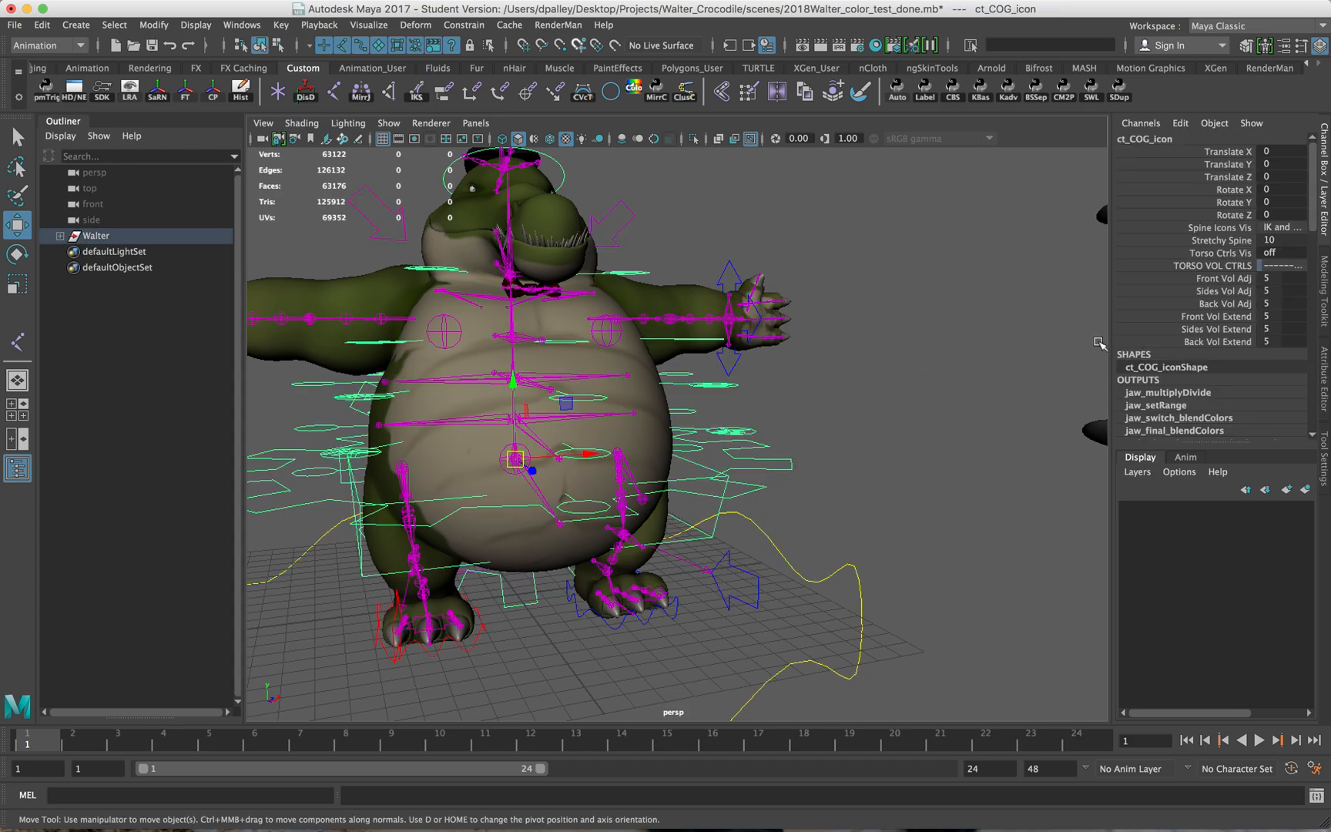
pyautogui.moveTo(1129, 221)
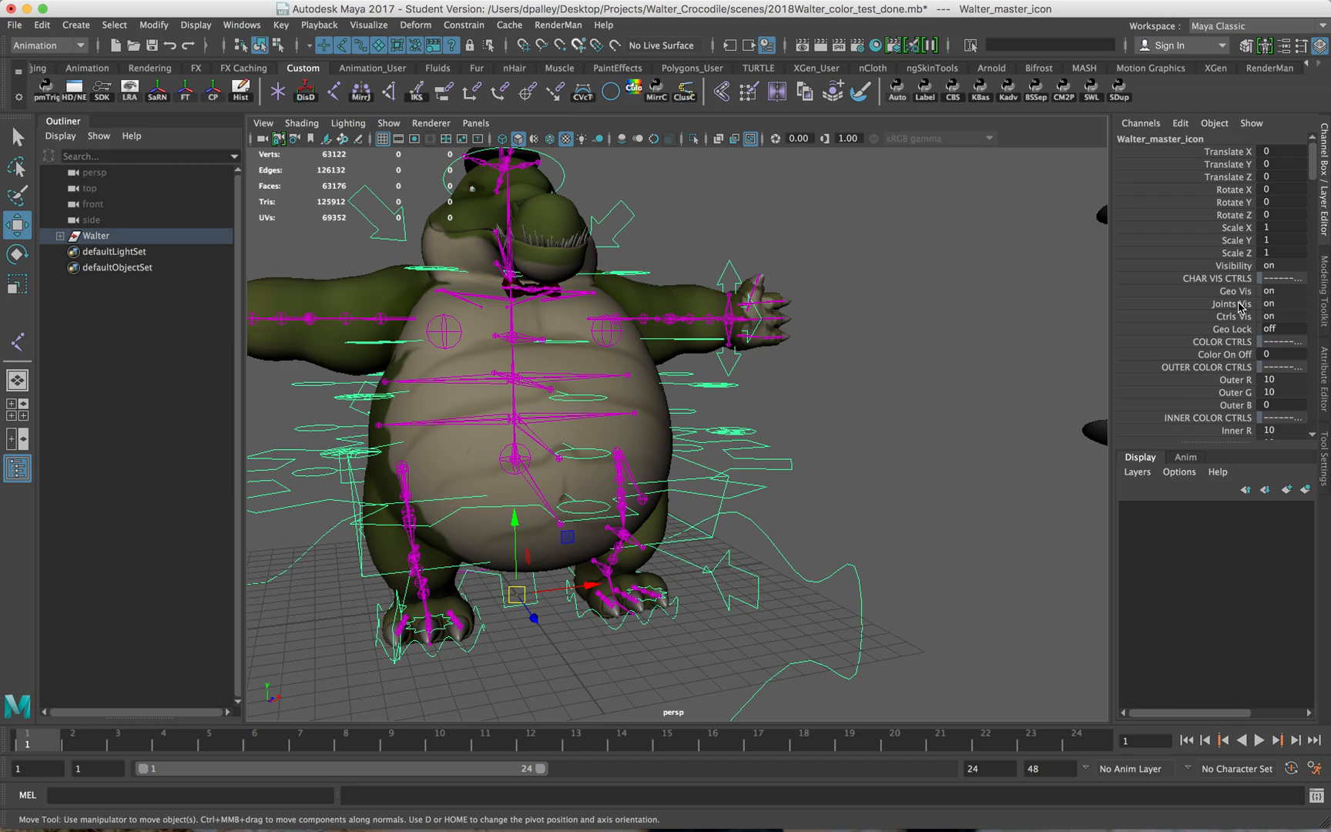
# Tumble the perspective camera over to the grey bodySquash model.
pyautogui.click(1270, 302)
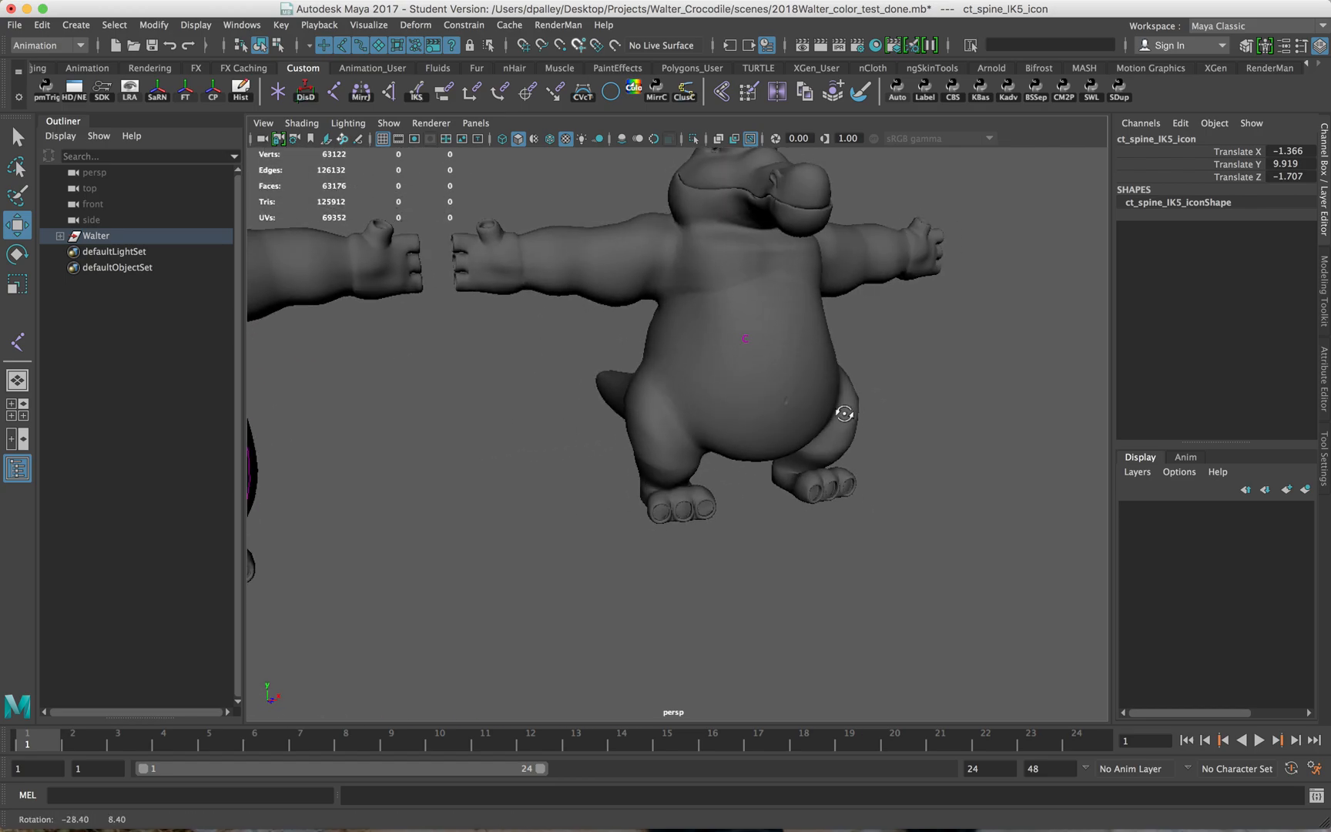
# Select the grey bodySquash_geo mesh in the viewport under the Rigging menu set.
pyautogui.click(748, 340)
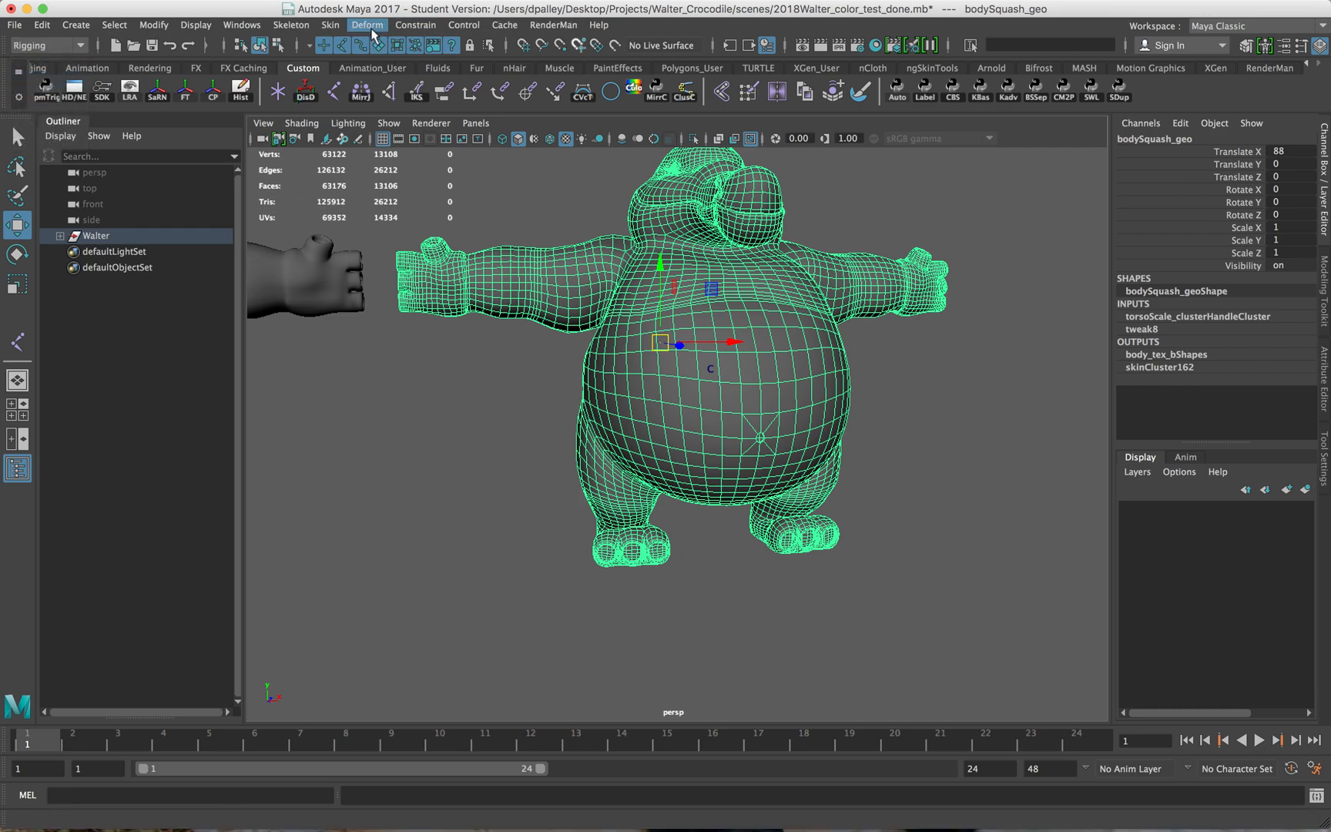
# Start Deform > Paint Weights > Cluster on bodySquash_geo with the Smooth paint operation.
pyautogui.click(365, 24)
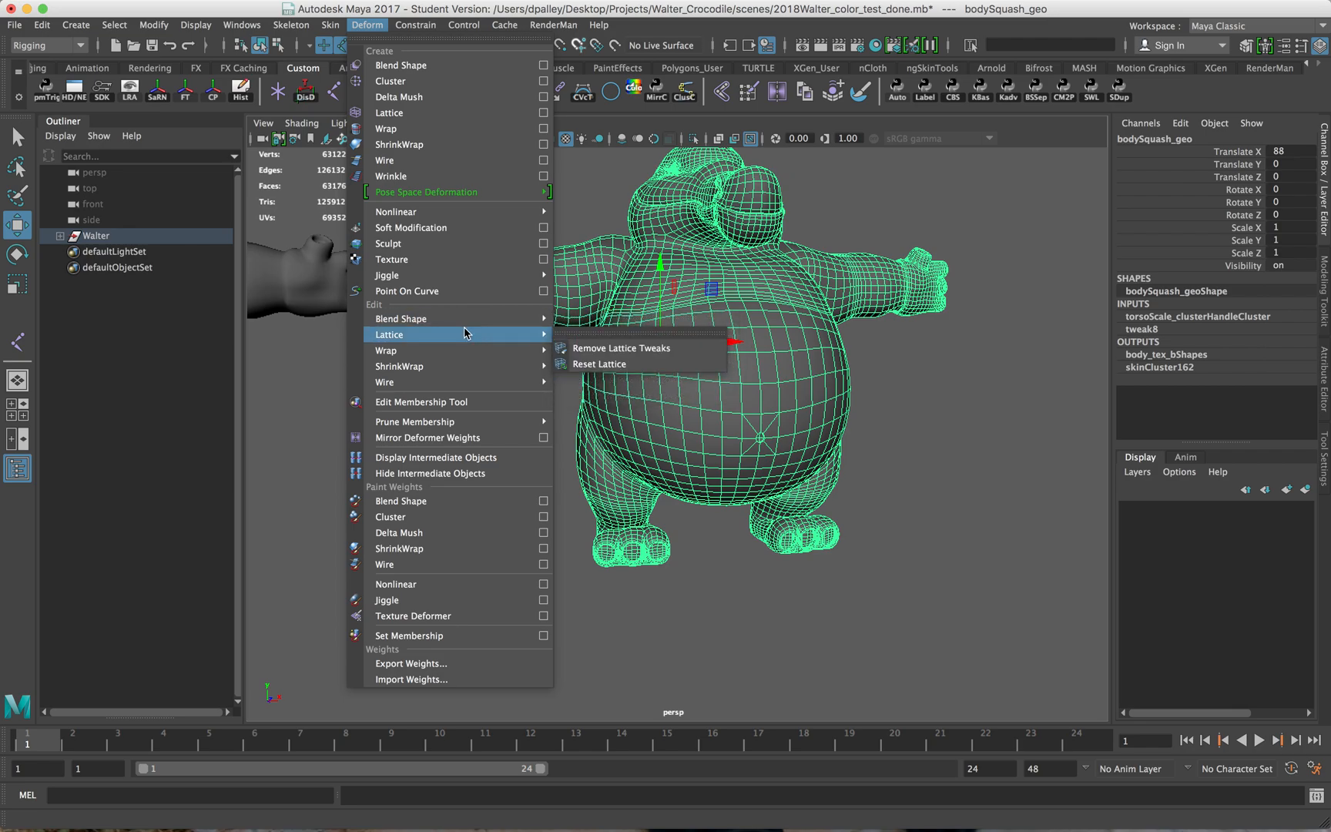
pyautogui.moveTo(399, 366)
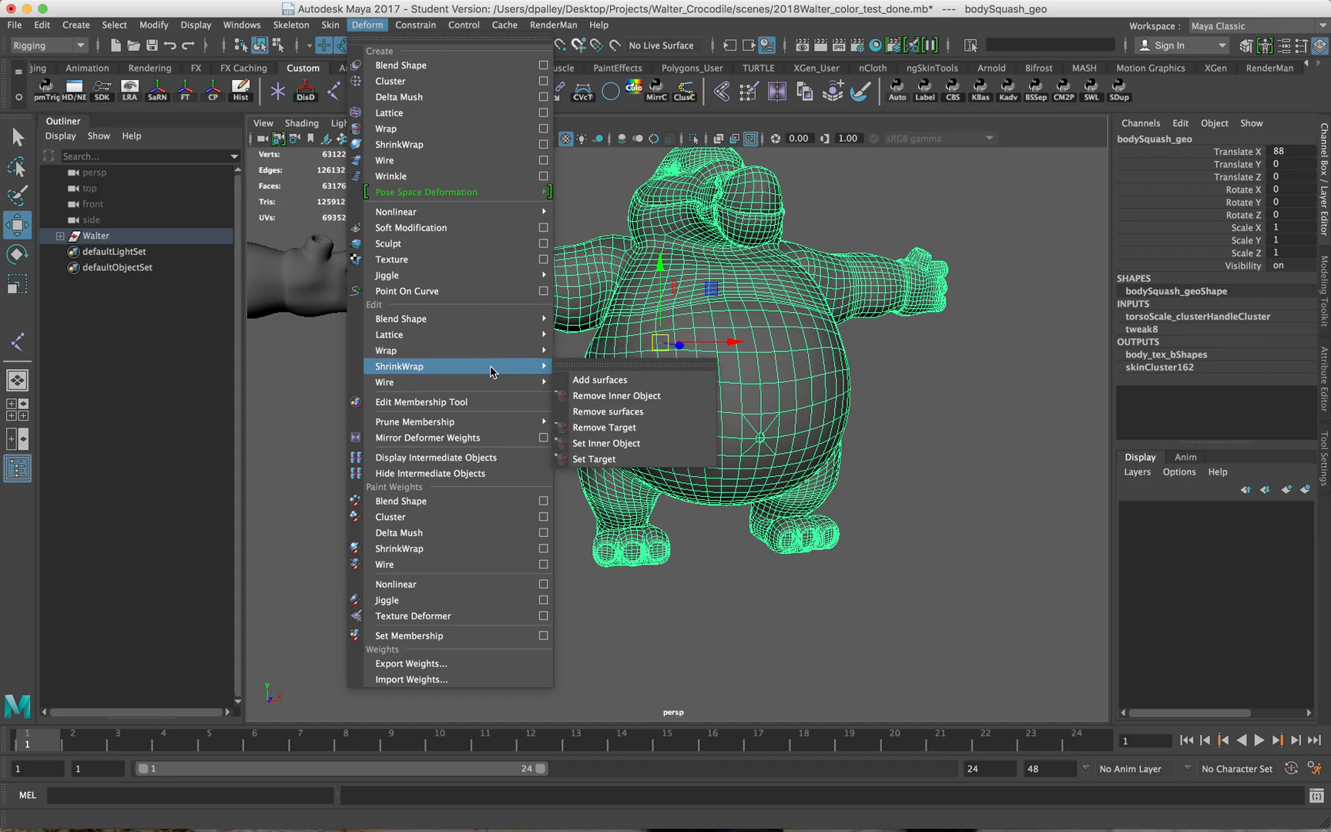
pyautogui.moveTo(391, 517)
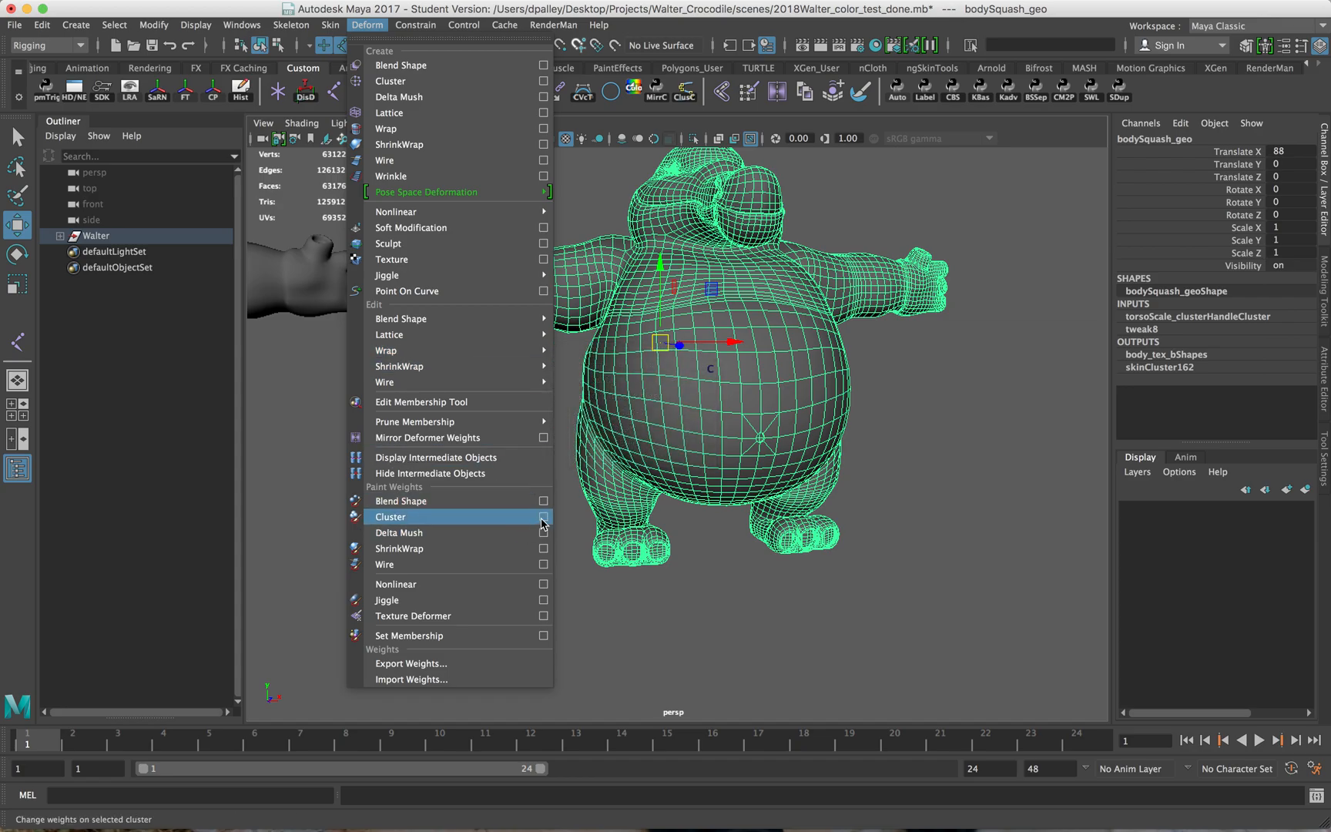
pyautogui.click(390, 517)
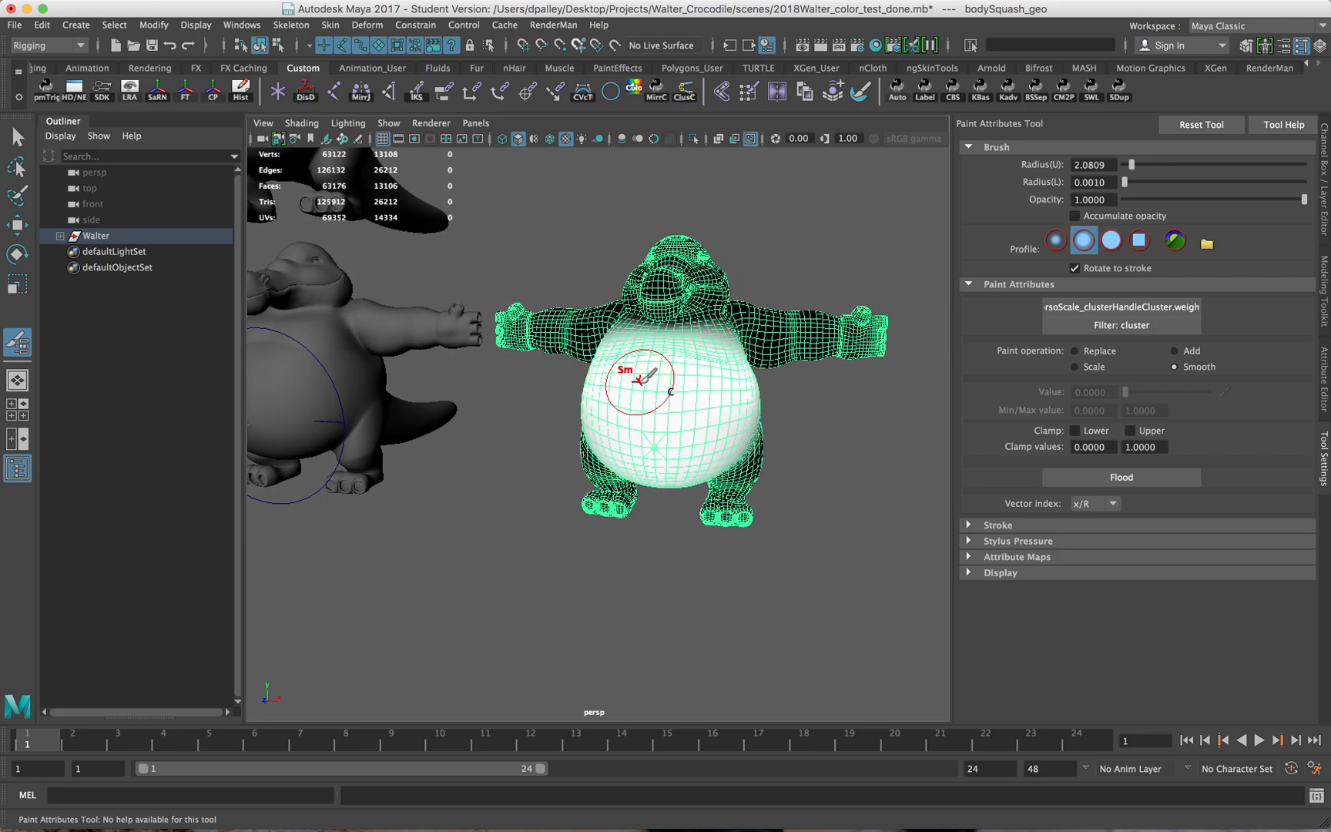
pyautogui.press('w')
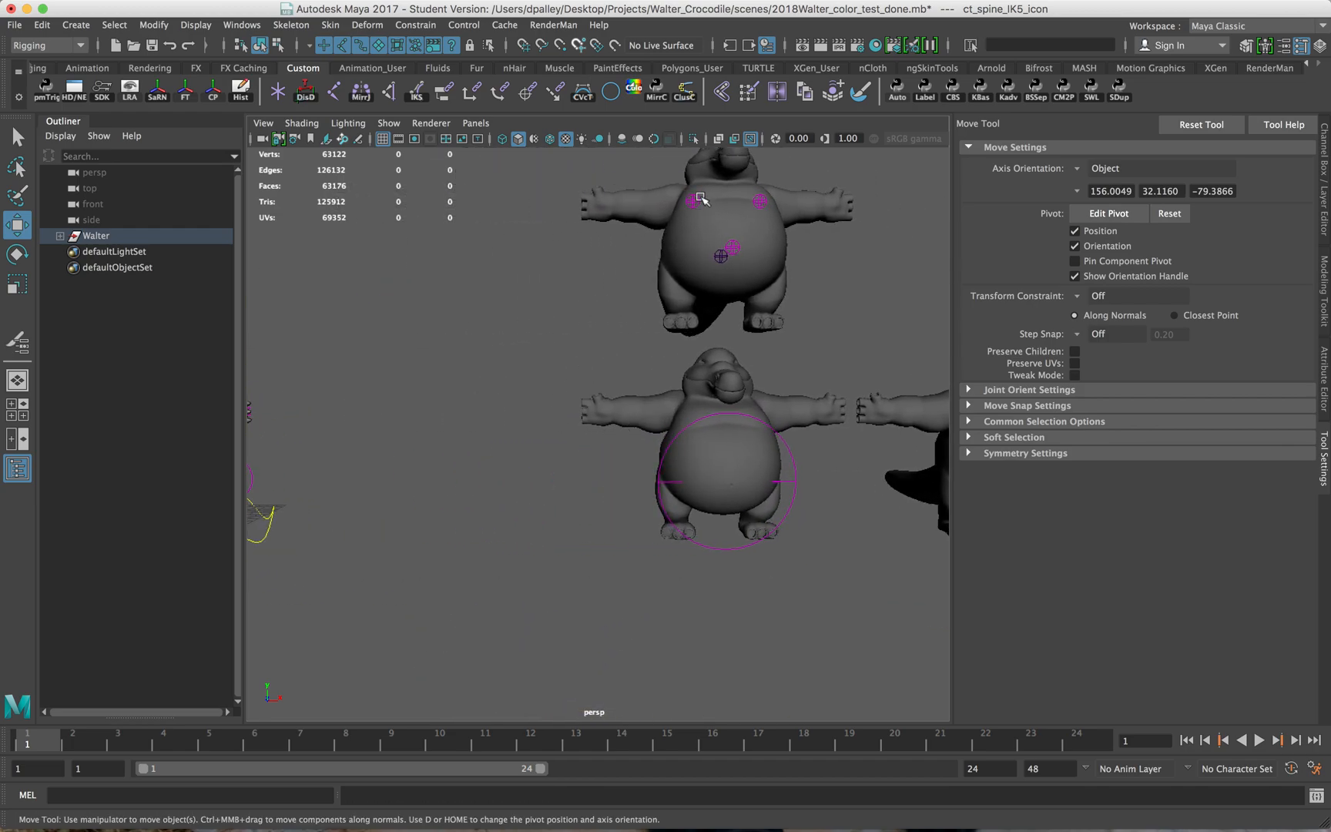
pyautogui.moveTo(610, 298)
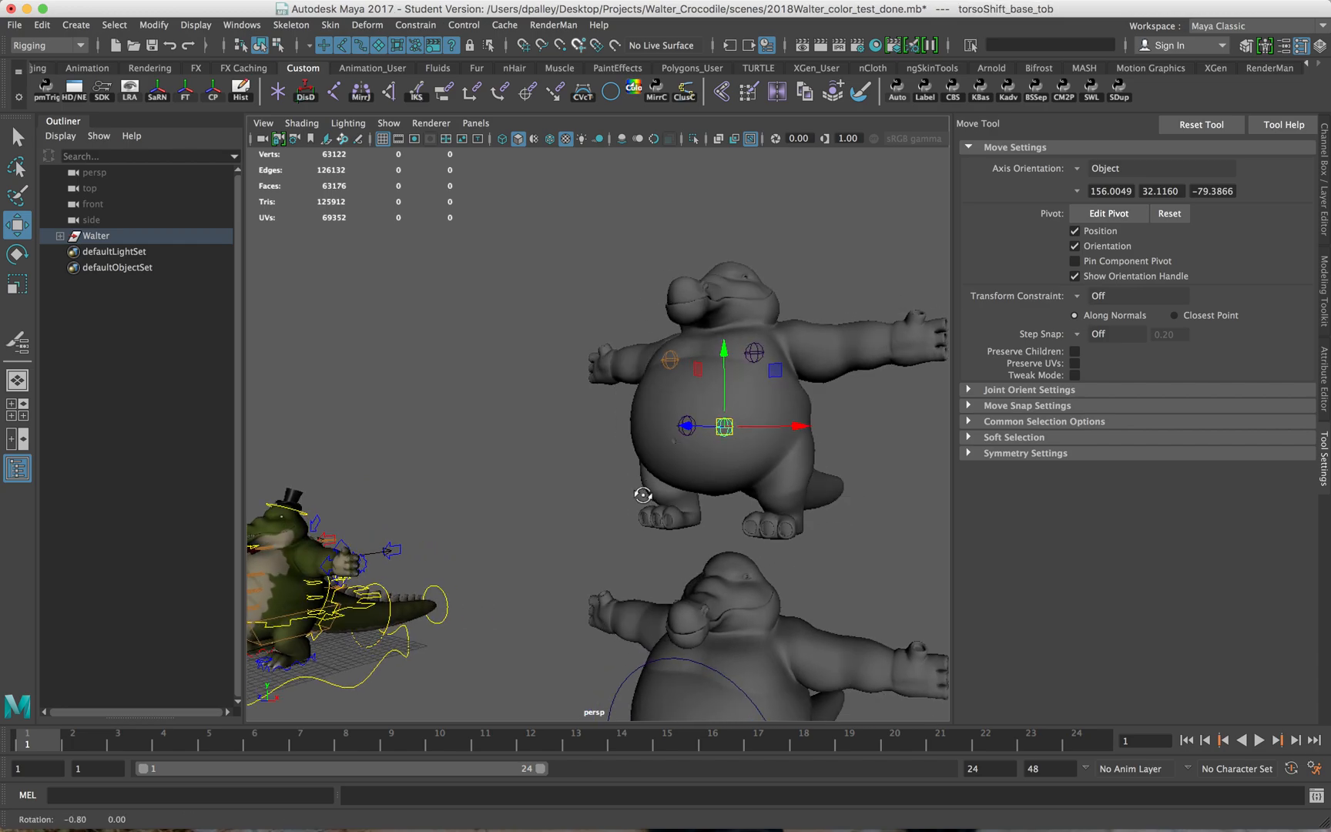
# Select ct_COG_icon on the rig to review Torso Ctrls Vis and TORSO VOL CTRLS attributes.
pyautogui.click(760, 416)
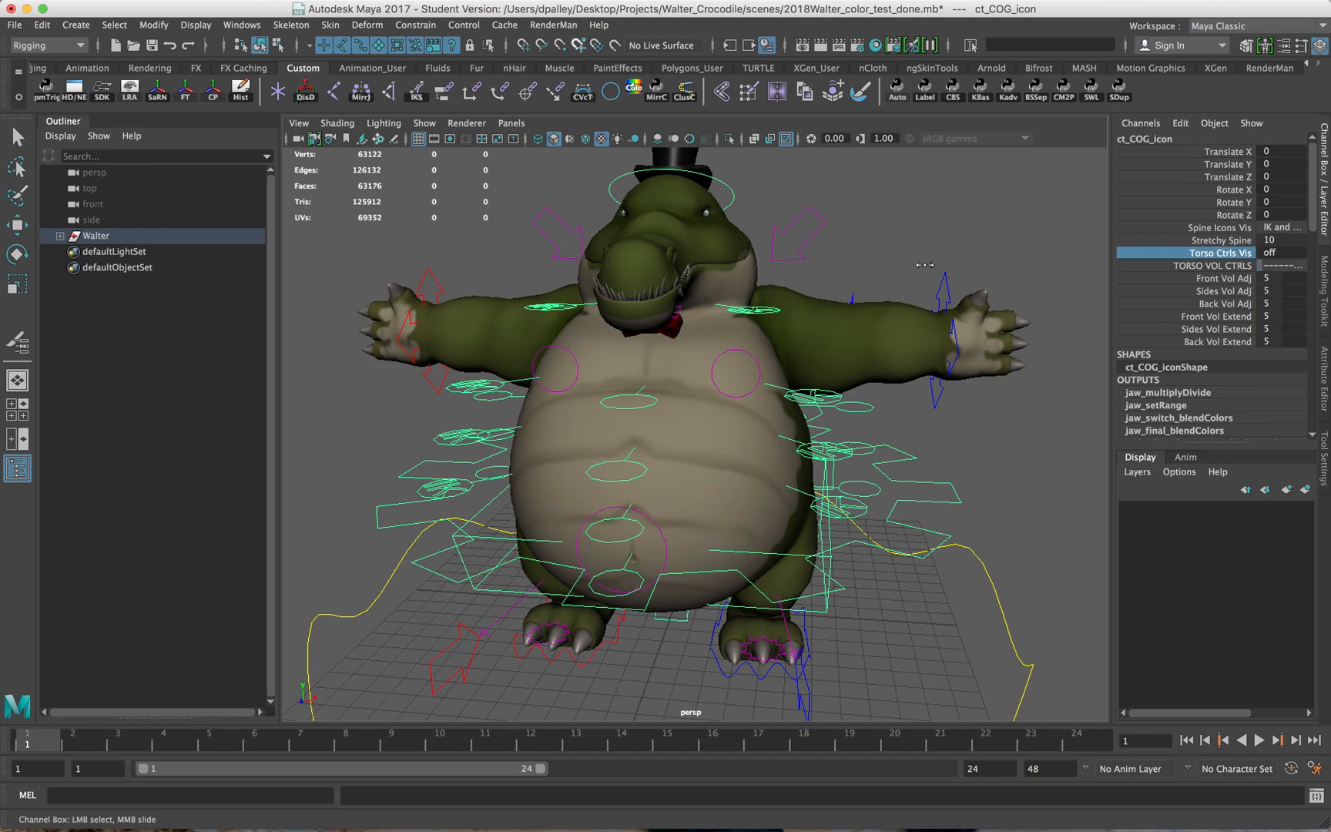
# Test-move rt_pec_icon and ct_belly_icon, then pick-walk up to ct_belly_control_pad0's parentConstraint.
pyautogui.click(735, 363)
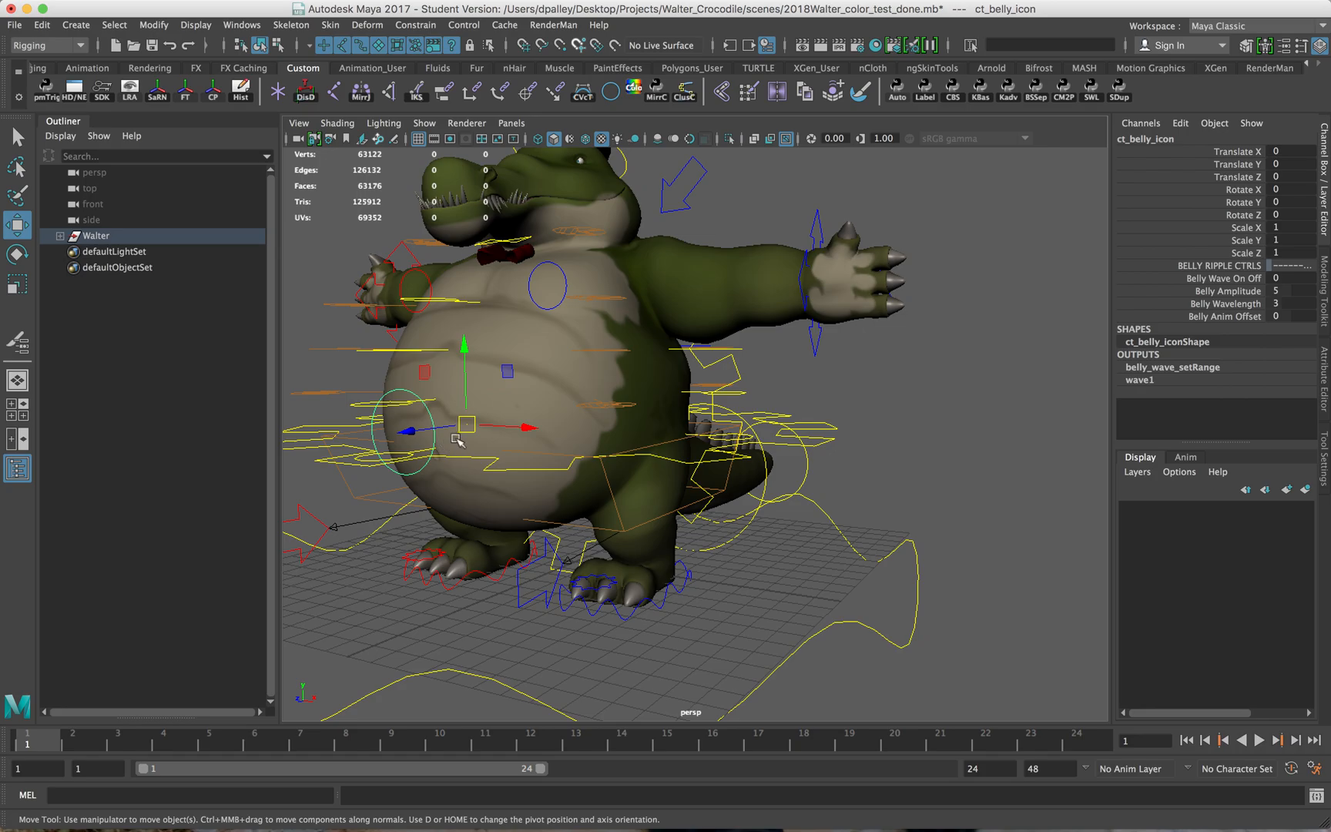
pyautogui.moveTo(594, 408)
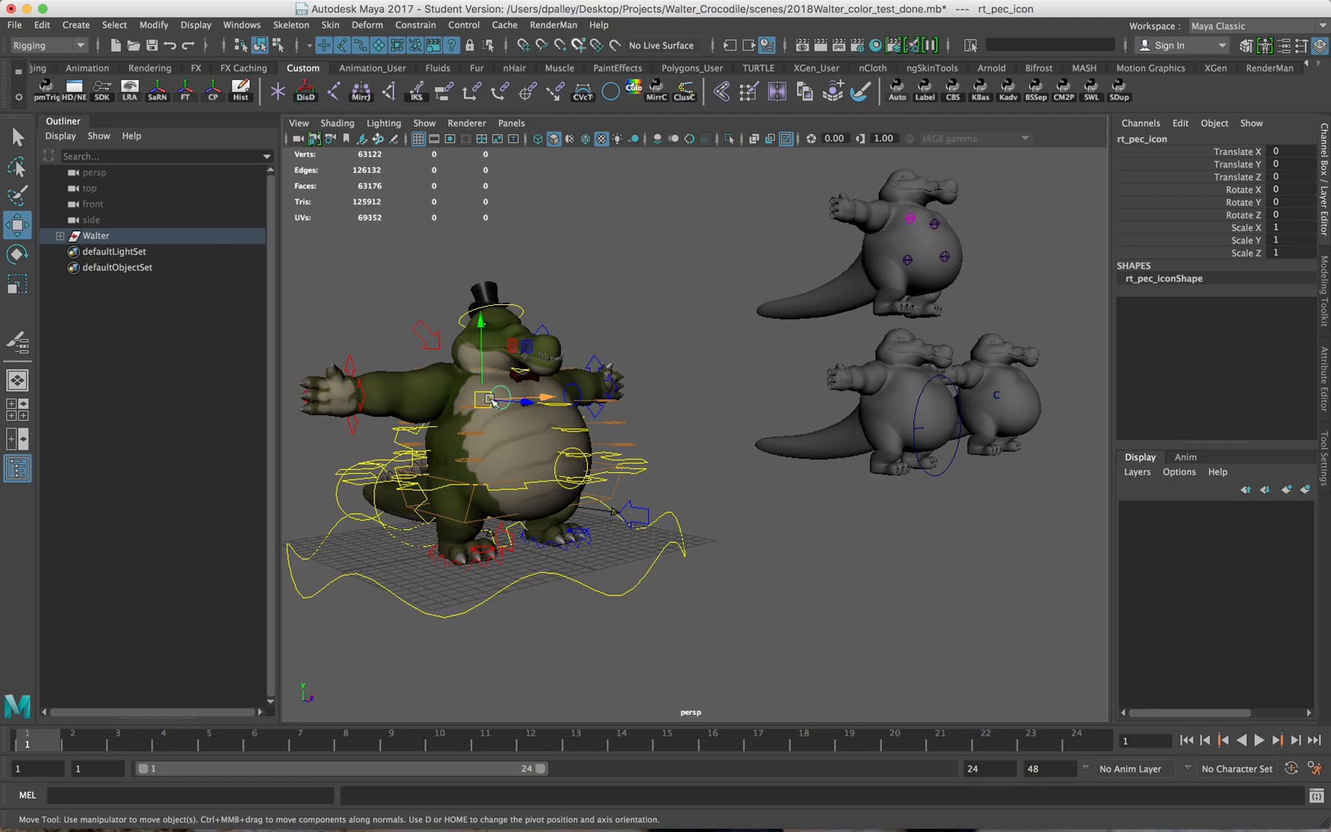
pyautogui.click(573, 391)
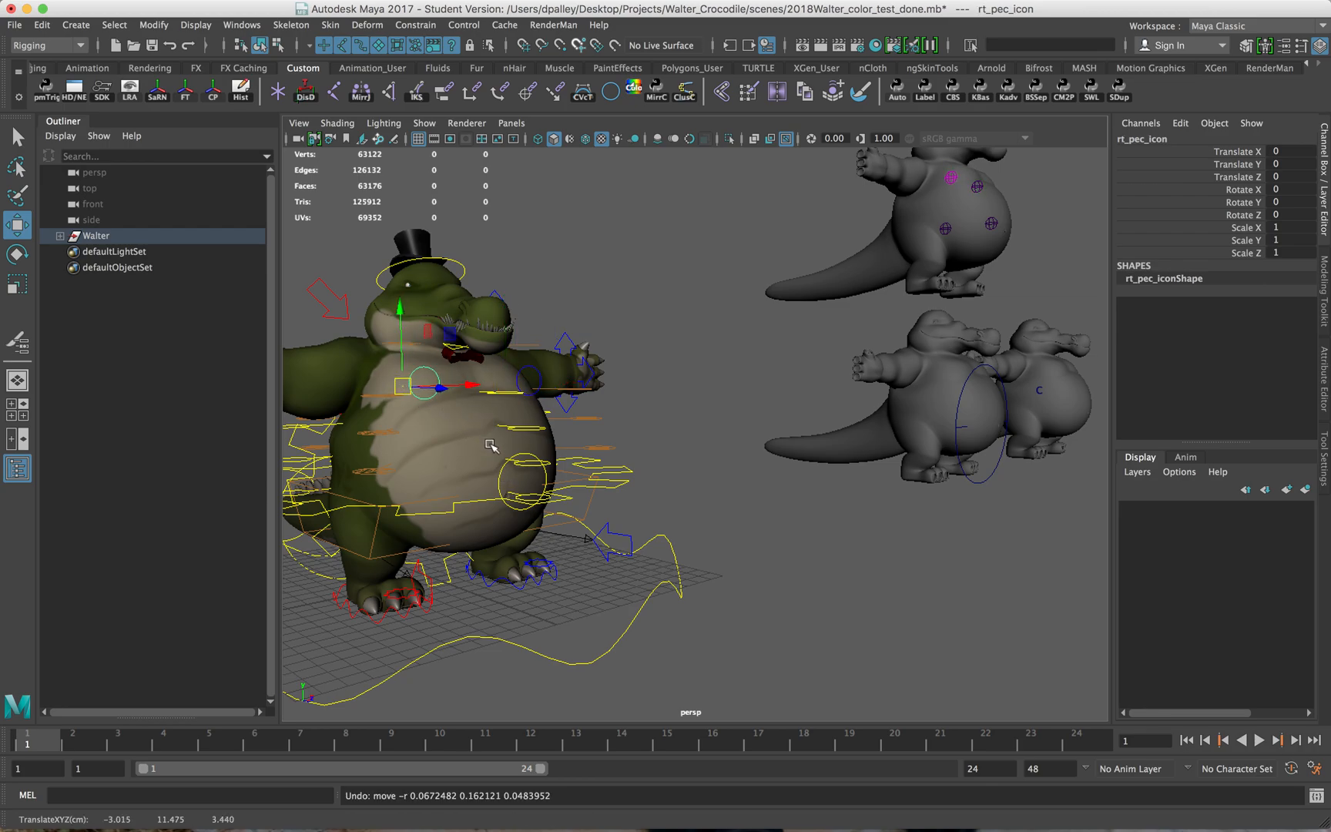
pyautogui.click(458, 433)
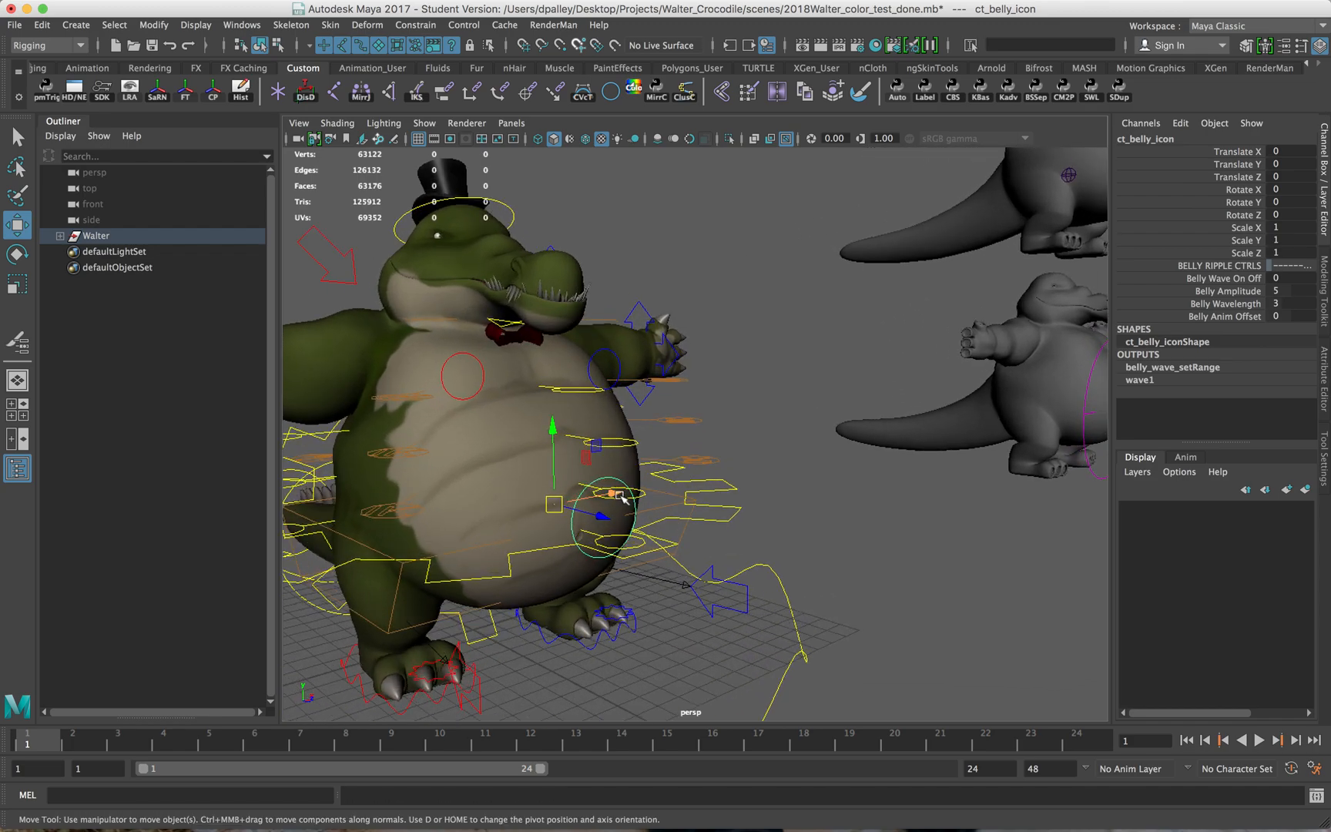
pyautogui.click(612, 494)
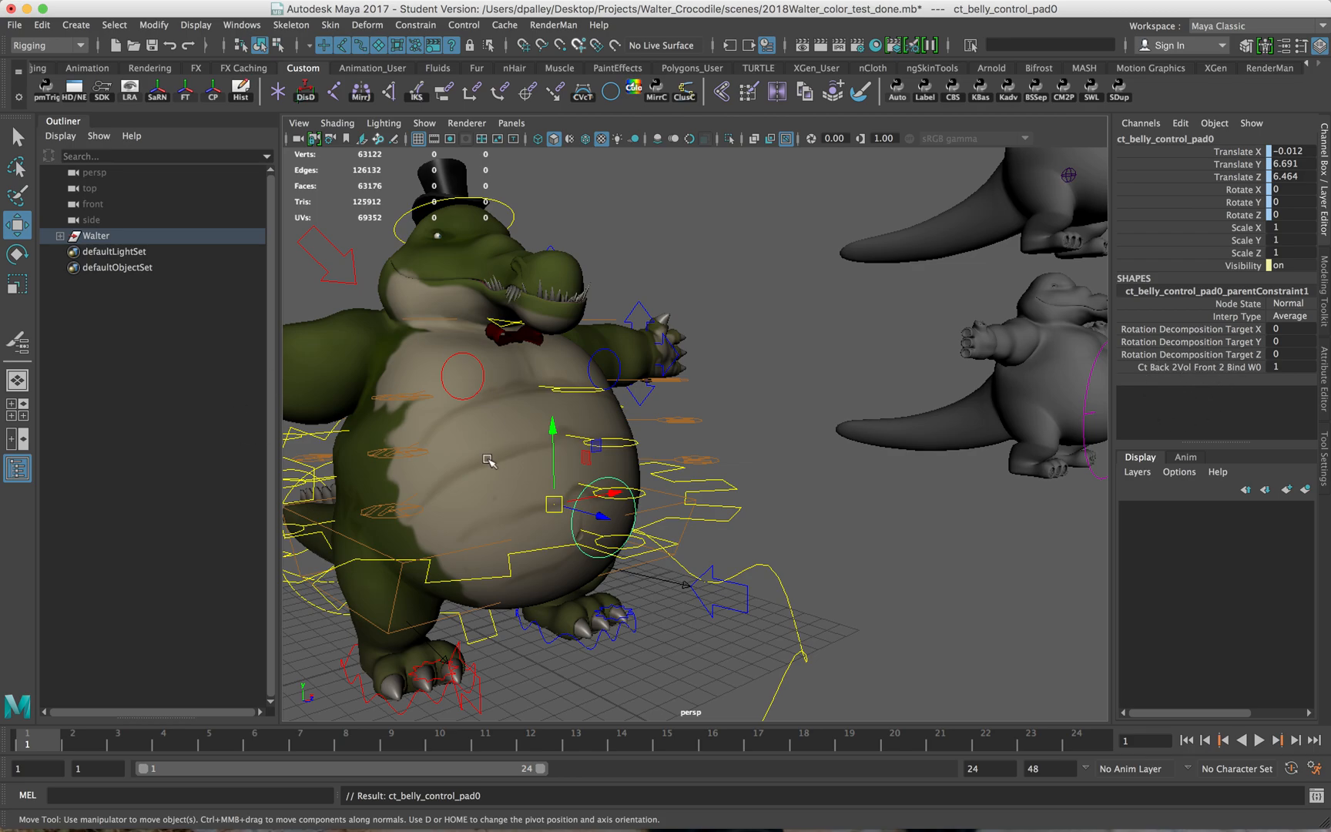
pyautogui.moveTo(747, 488)
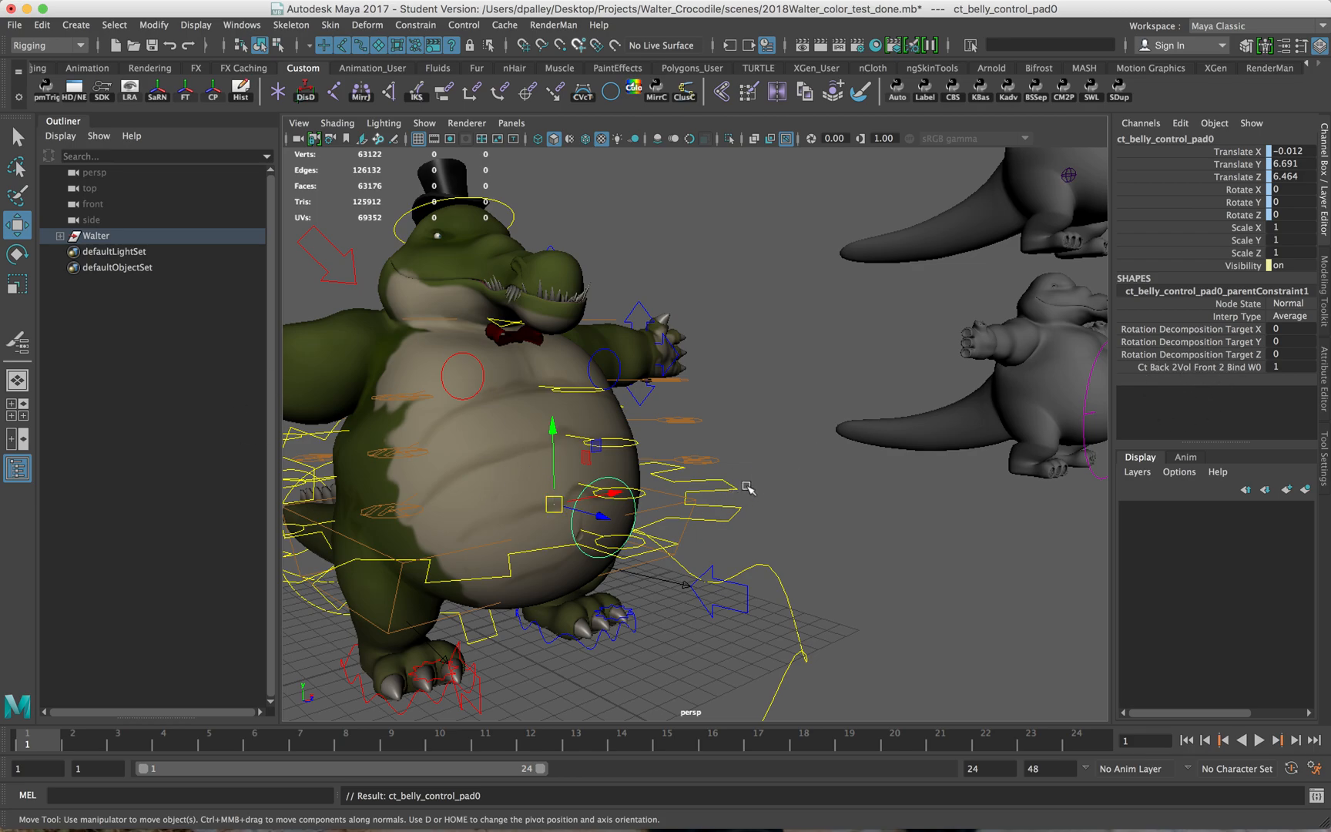
# Reselect ct_belly_icon and shift the view toward the bodyWave demo model.
pyautogui.click(473, 496)
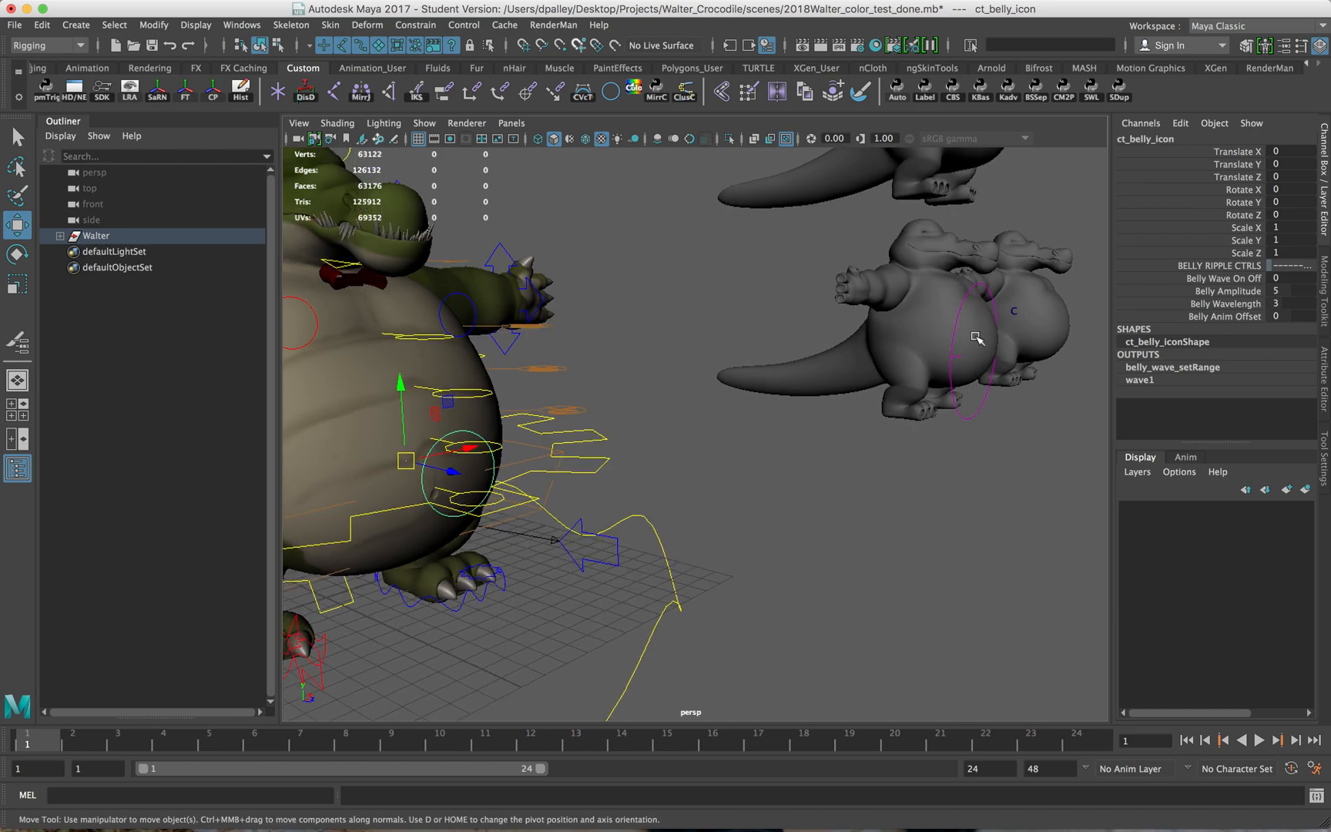
# Set Belly Wave On Off to 10 and lower Belly Amplitude to 2.2 on ct_belly_icon.
pyautogui.click(900, 306)
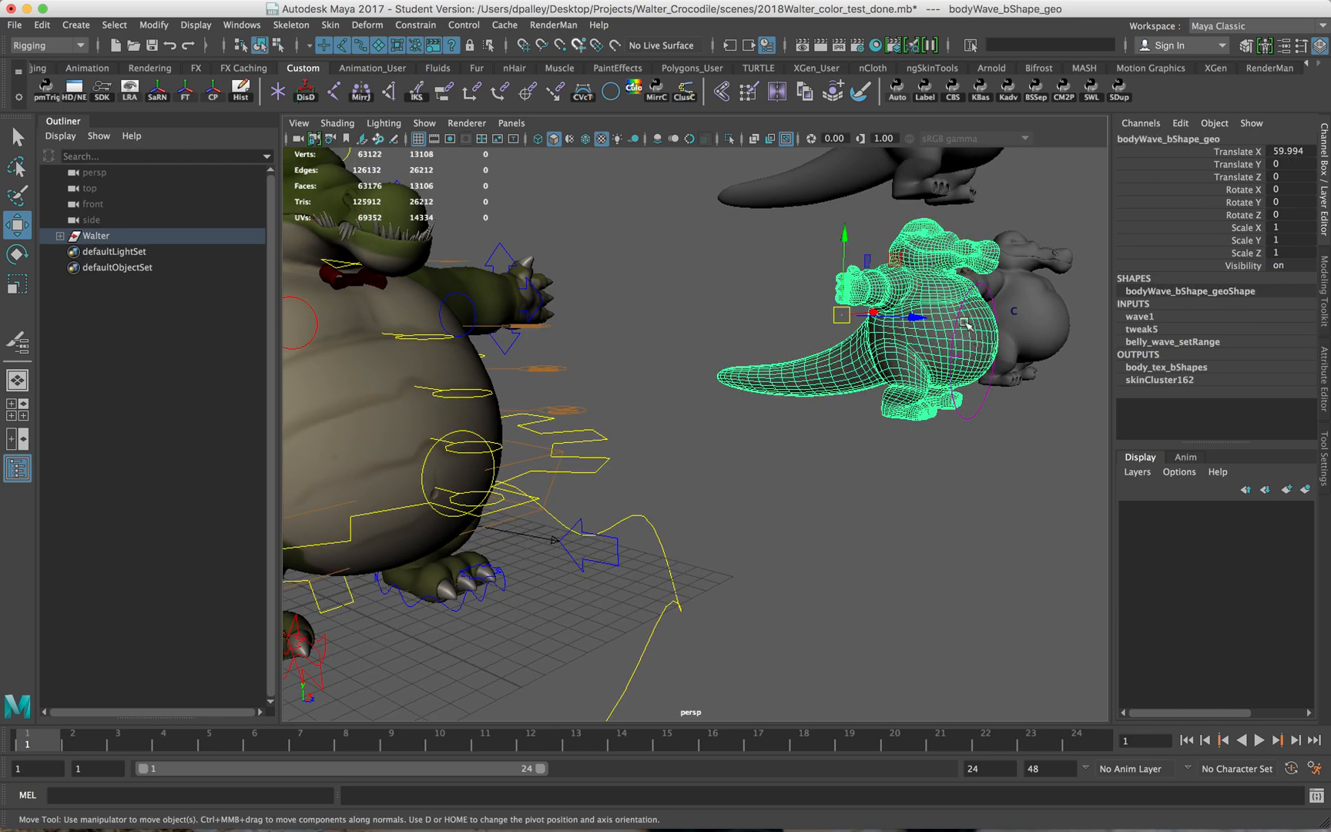
pyautogui.moveTo(976, 365)
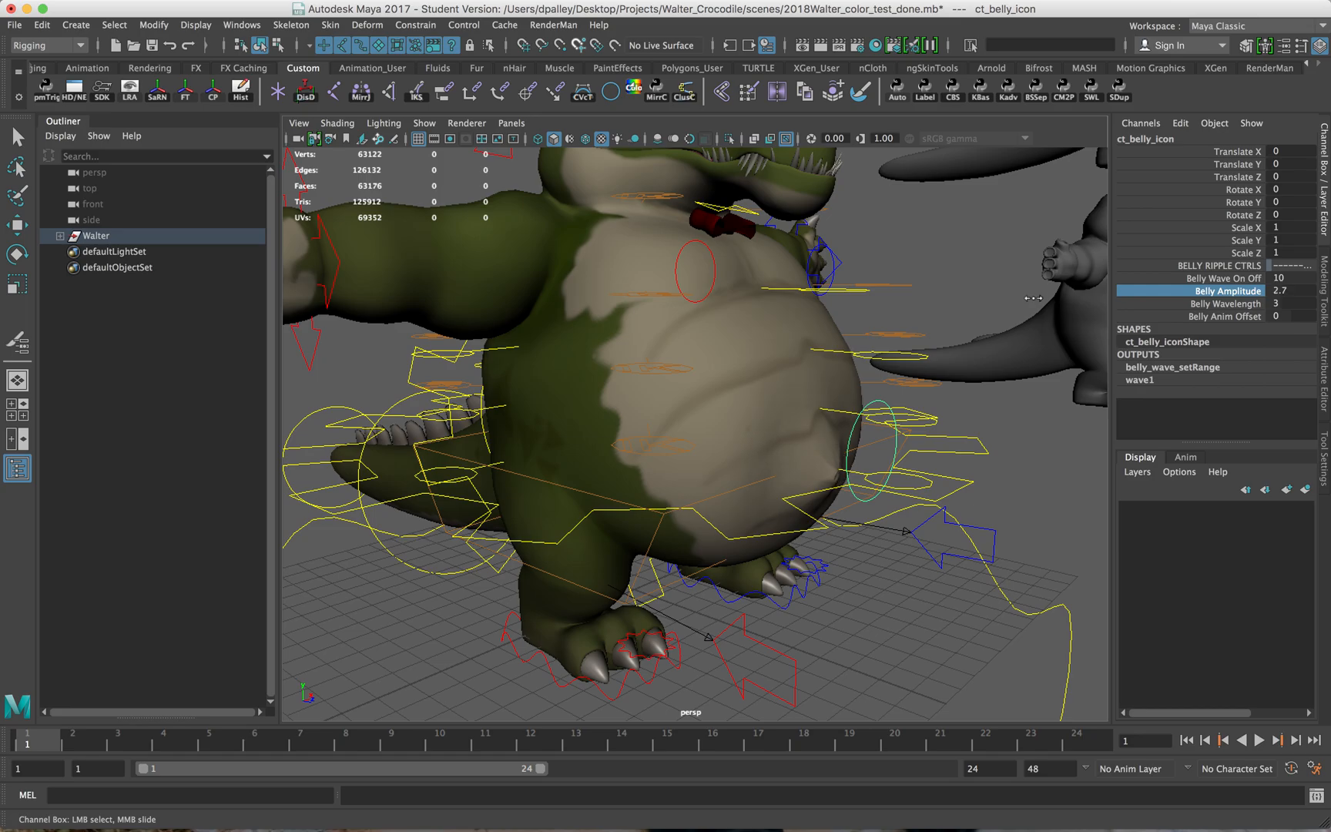
pyautogui.click(1223, 316)
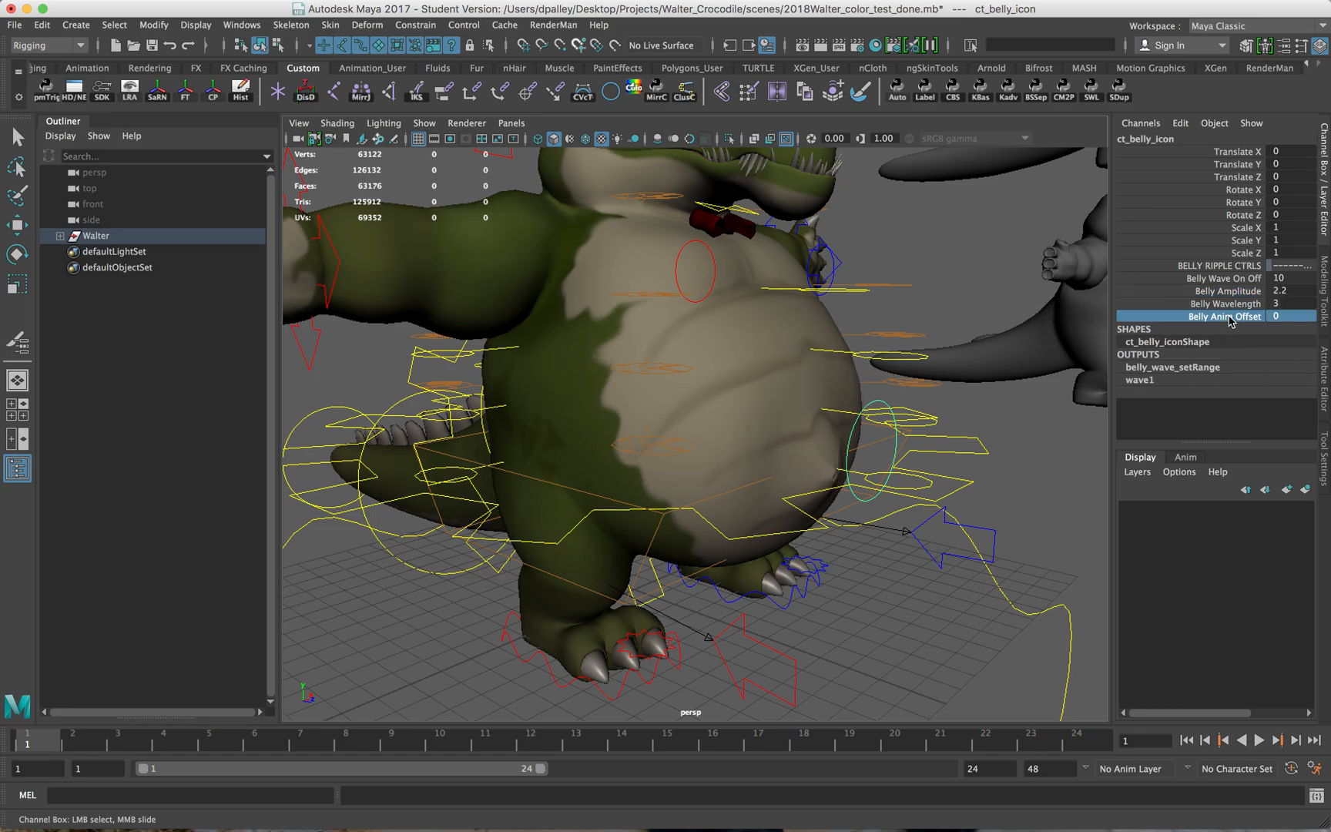